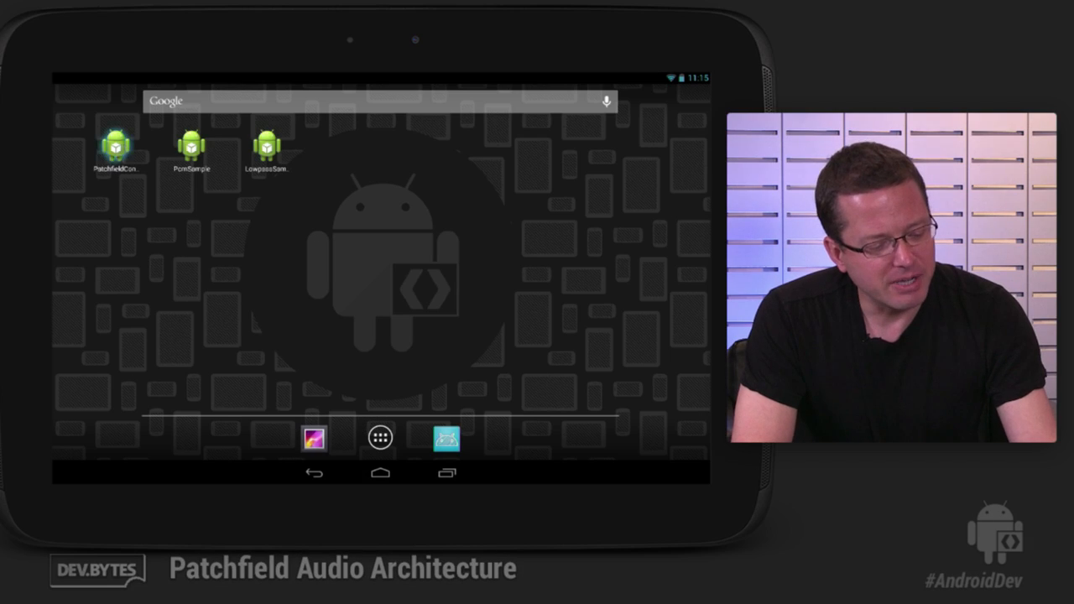
Launch PatchfieldControl, showing the unconnected Microphones and Speakers modules with audio off
{"action": "left_click", "coordinate": [117, 143]}
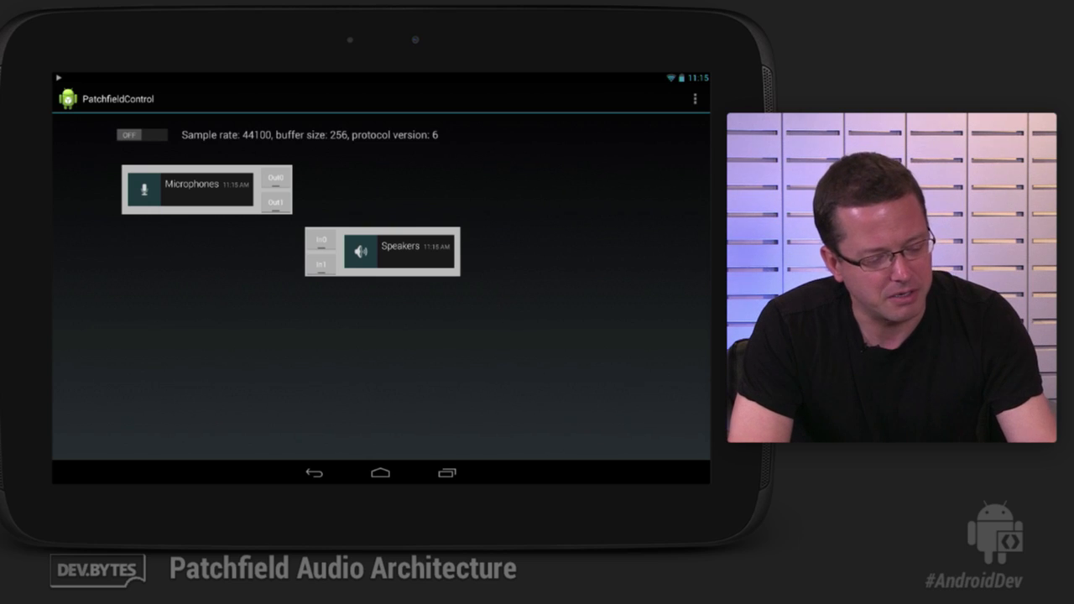
{"action": "left_click", "coordinate": [276, 177]}
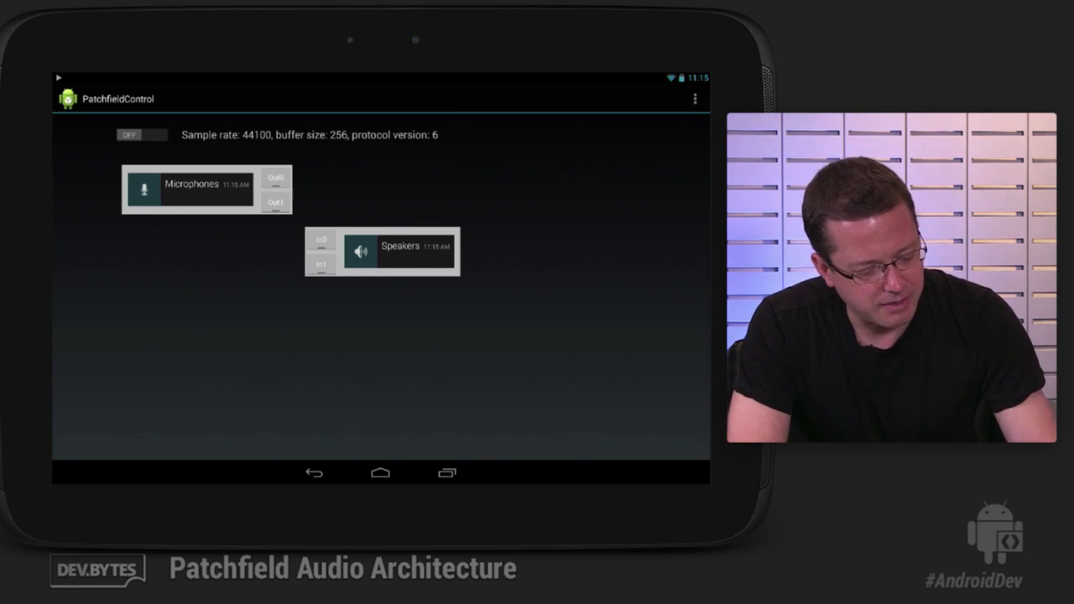
Launch PcmSample from home so the Relaxation Spa Treatment module joins the patchfield
{"action": "left_click", "coordinate": [380, 472]}
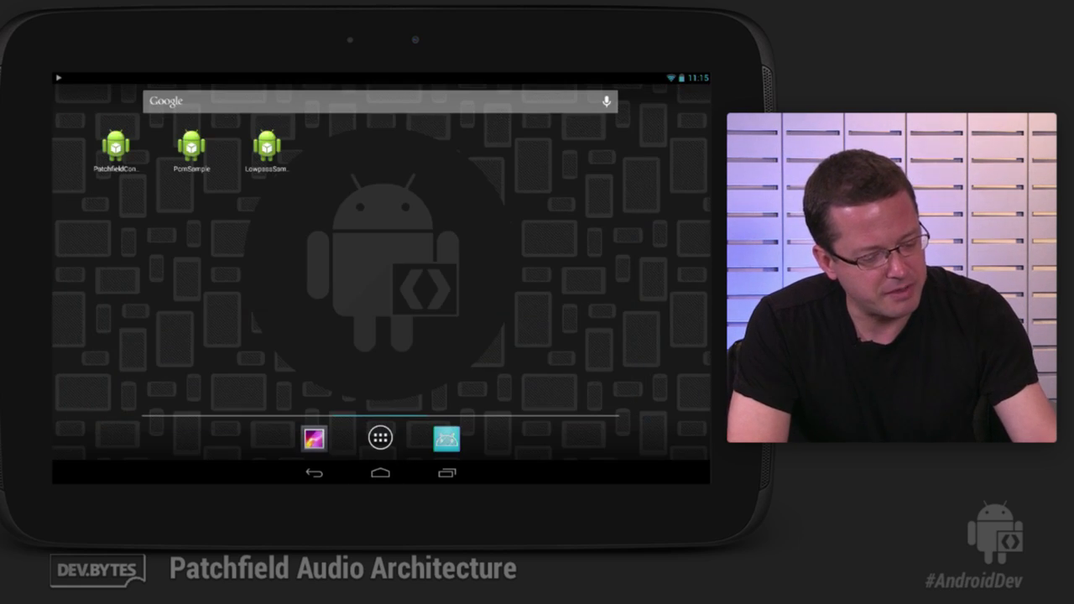
{"action": "left_click", "coordinate": [191, 142]}
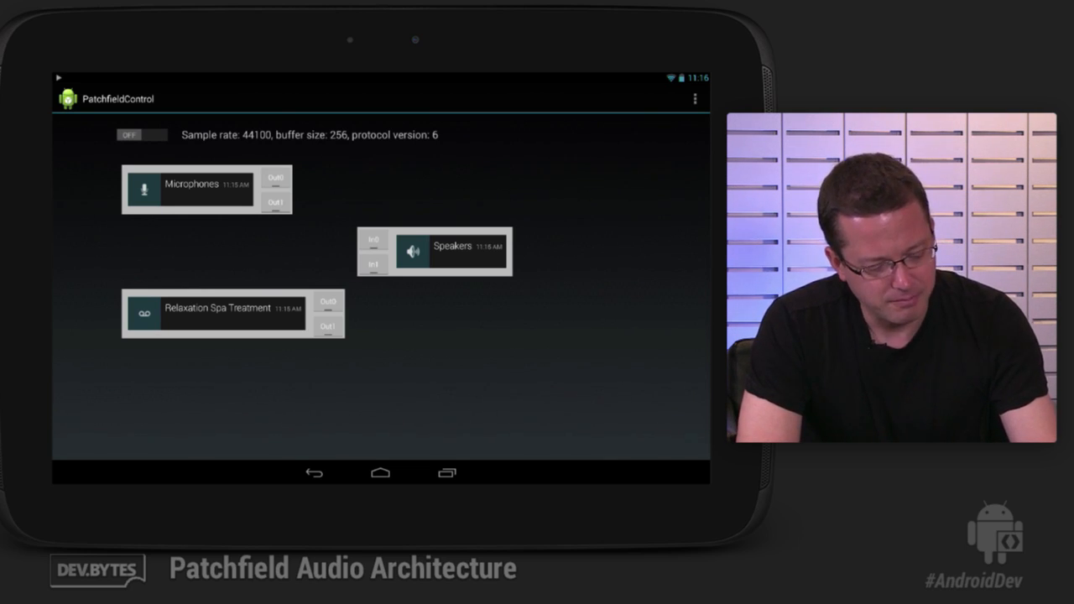
Launch LowpassSample from home so LowpassModule appears as a fourth module
{"action": "left_click", "coordinate": [379, 473]}
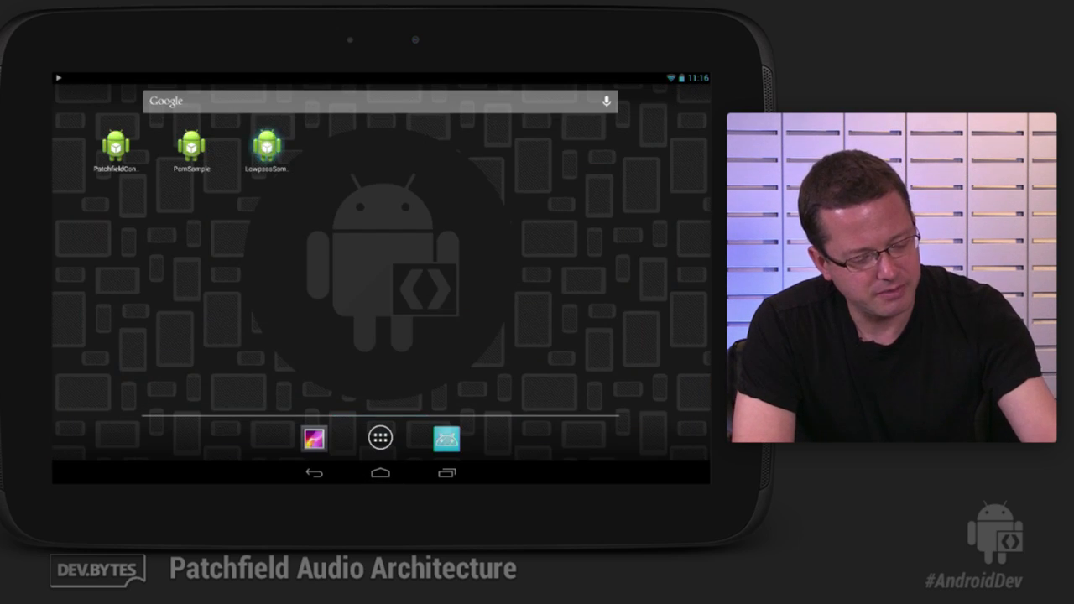
{"action": "left_click", "coordinate": [268, 143]}
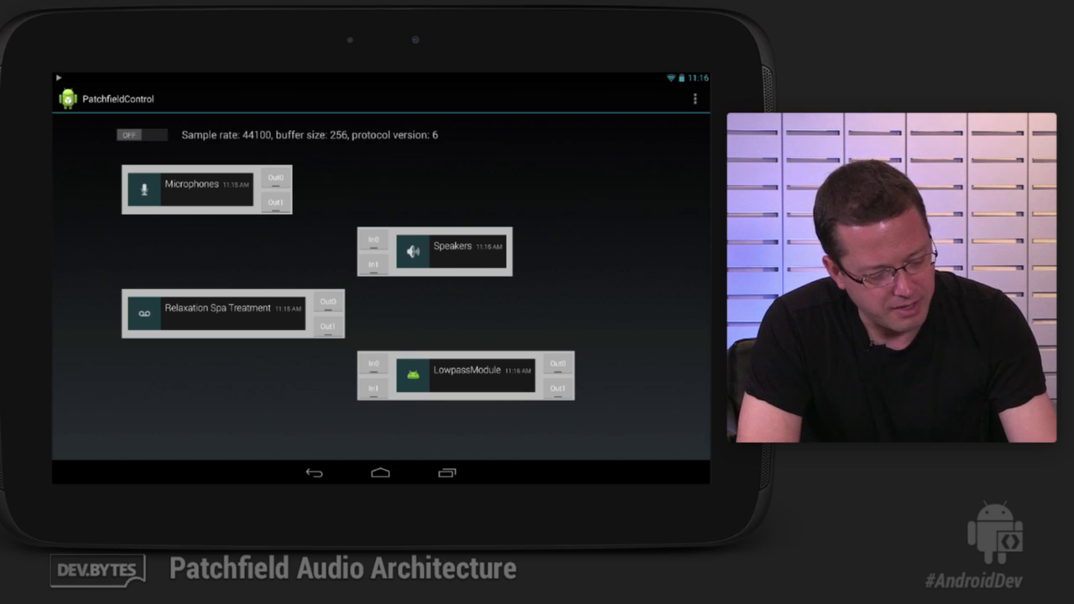
Patch Relaxation Spa Treatment through LowpassModule into Speakers, then switch to LowpassSample
{"action": "left_click_drag", "start_coordinate": [330, 304], "coordinate": [374, 363]}
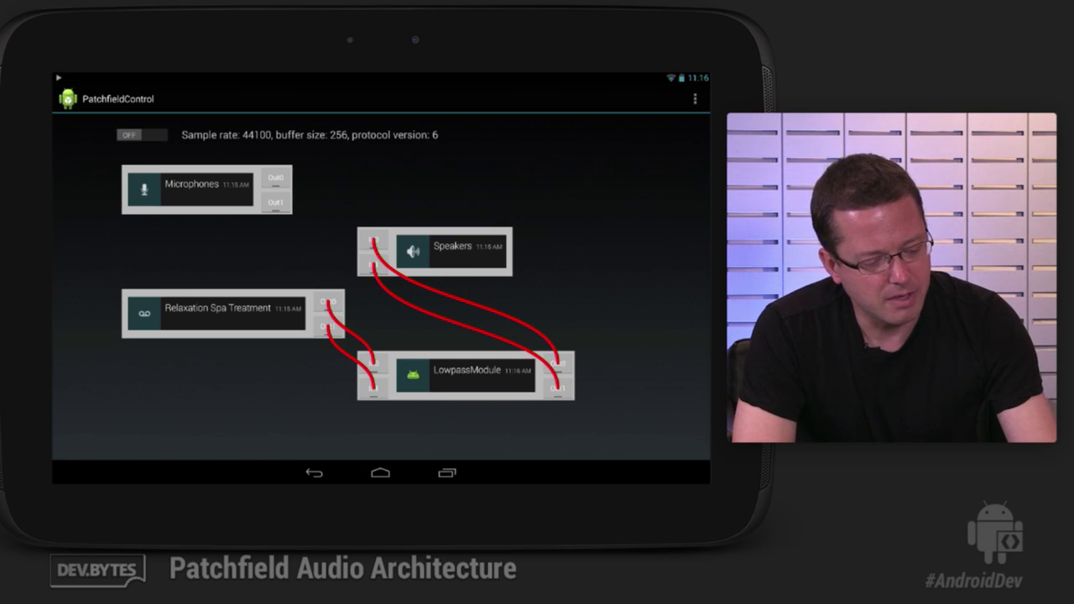
{"action": "left_click", "coordinate": [141, 134]}
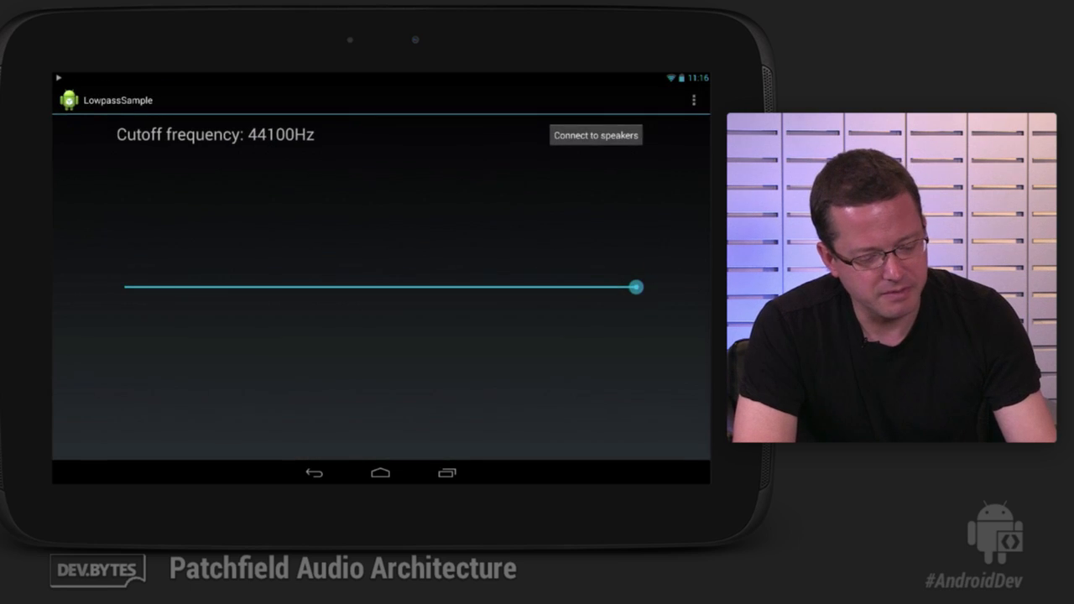
Sweep the cutoff slider through about 813, 305, 4040 and 1123 Hz, then switch to ADT
{"action": "left_click_drag", "start_coordinate": [636, 287], "coordinate": [621, 285]}
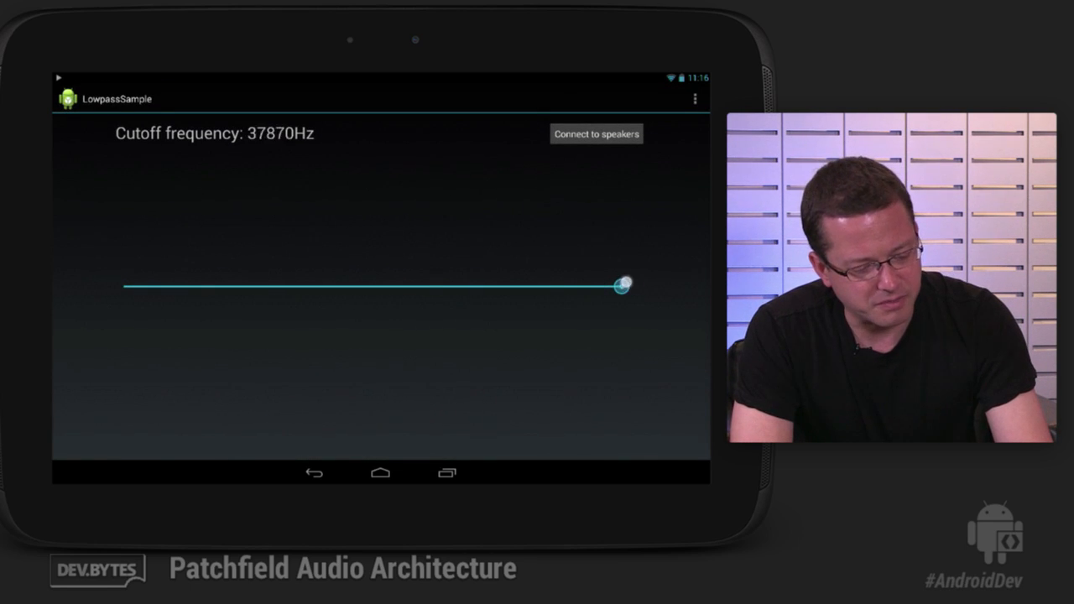
{"action": "left_click_drag", "start_coordinate": [621, 285], "coordinate": [357, 287]}
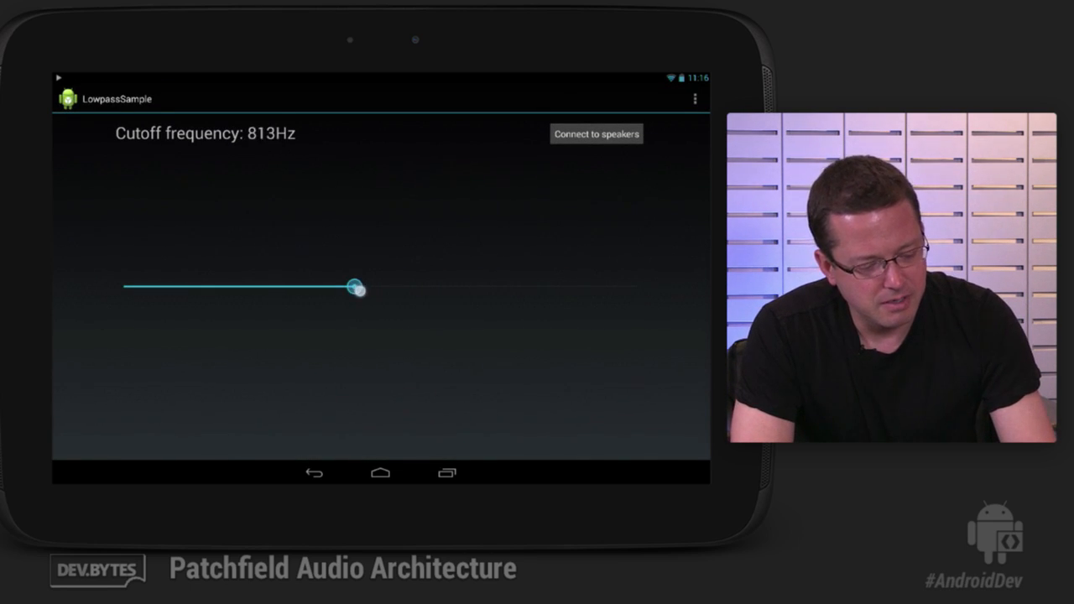
{"action": "left_click_drag", "start_coordinate": [354, 286], "coordinate": [313, 288]}
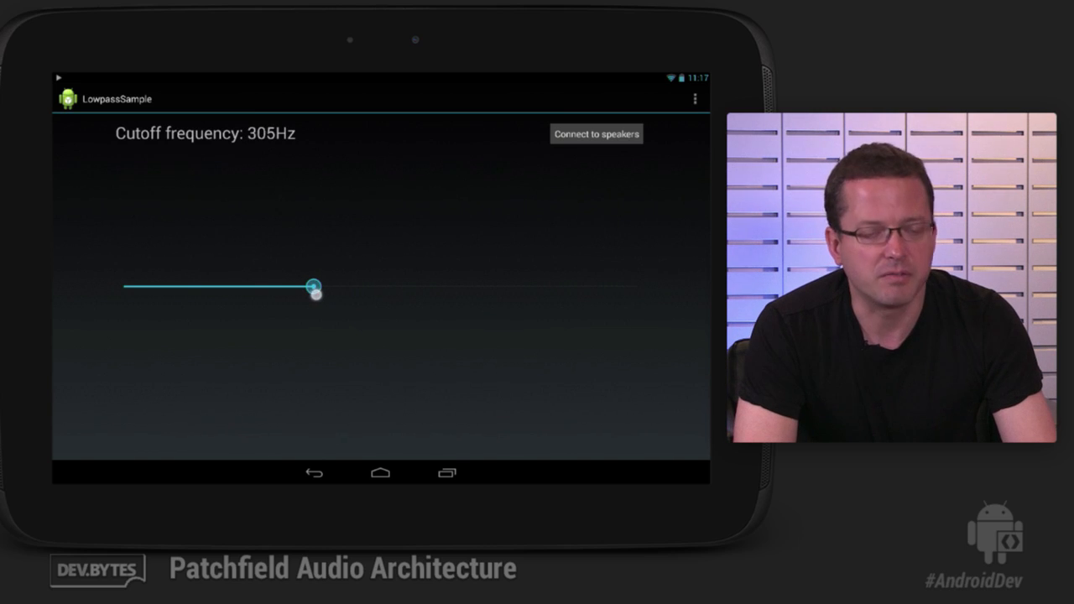
{"action": "left_click_drag", "start_coordinate": [313, 288], "coordinate": [442, 288]}
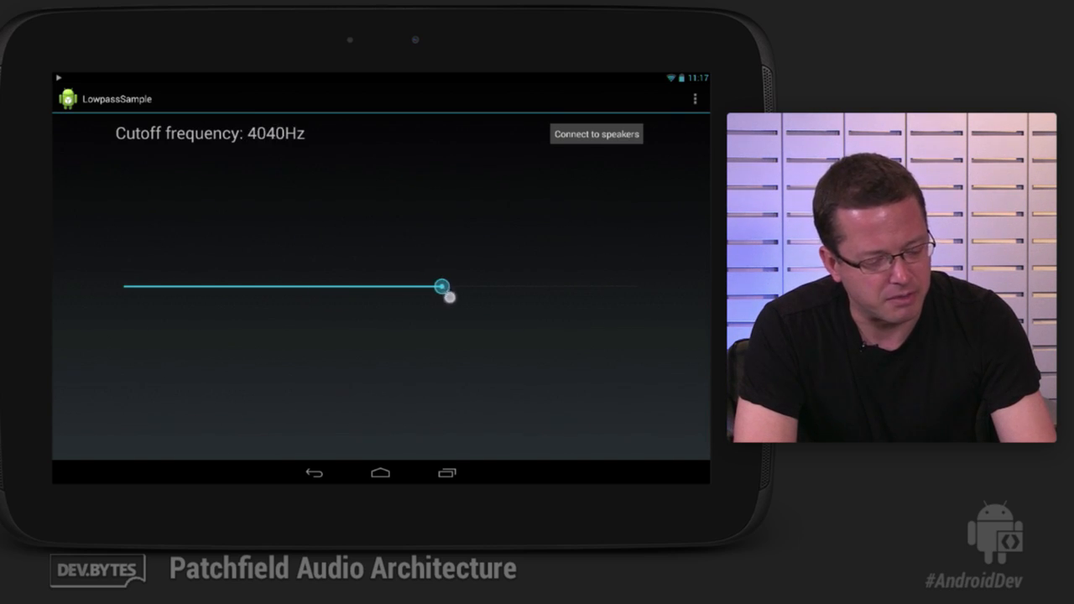
{"action": "left_click_drag", "start_coordinate": [442, 286], "coordinate": [371, 286]}
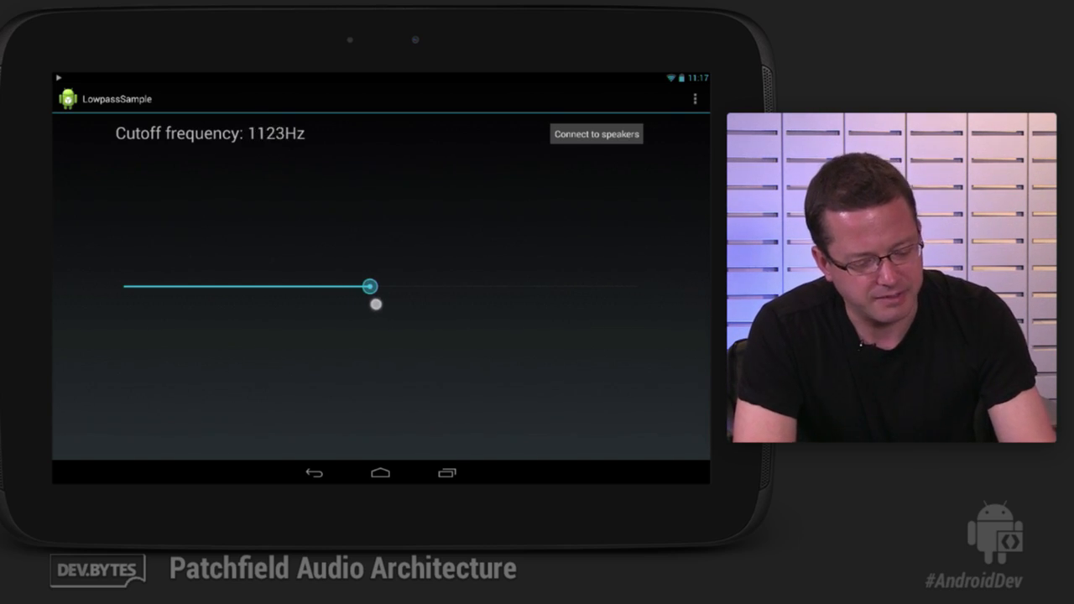
{"action": "left_click_drag", "start_coordinate": [370, 286], "coordinate": [637, 287]}
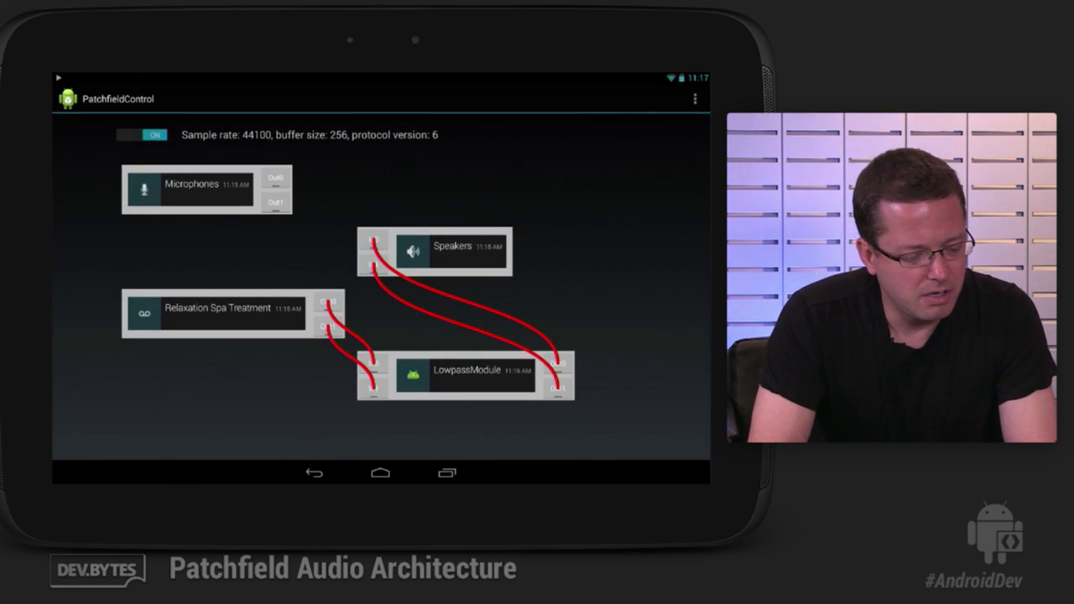
{"action": "left_click", "coordinate": [141, 134]}
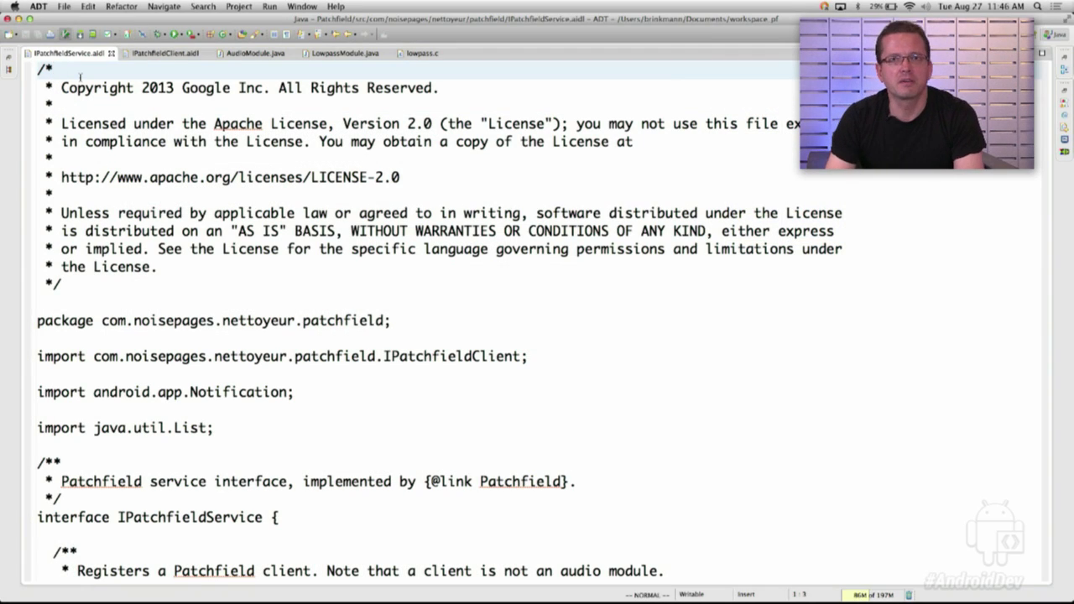
{"action": "scroll", "scroll_direction": "down", "scroll_amount": 3}
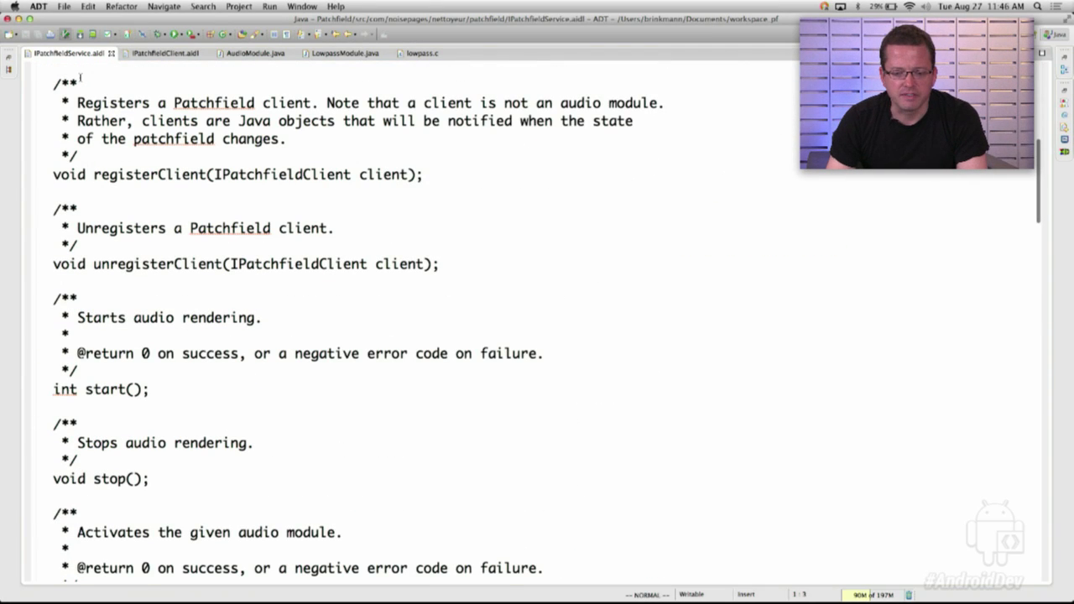
{"action": "scroll", "scroll_direction": "up", "scroll_amount": 3}
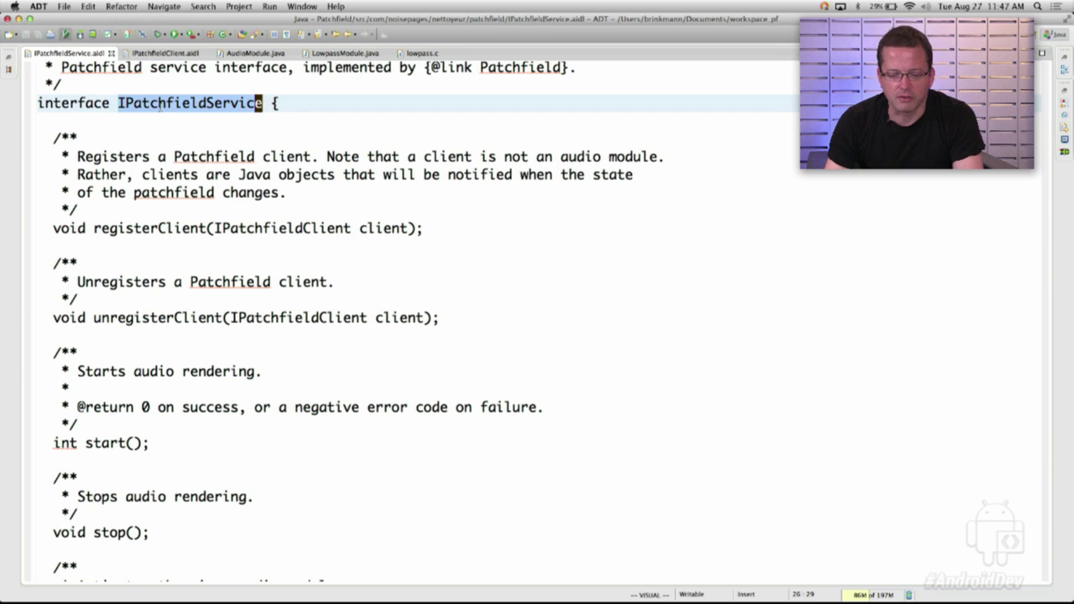
{"action": "scroll", "scroll_direction": "down", "scroll_amount": 3}
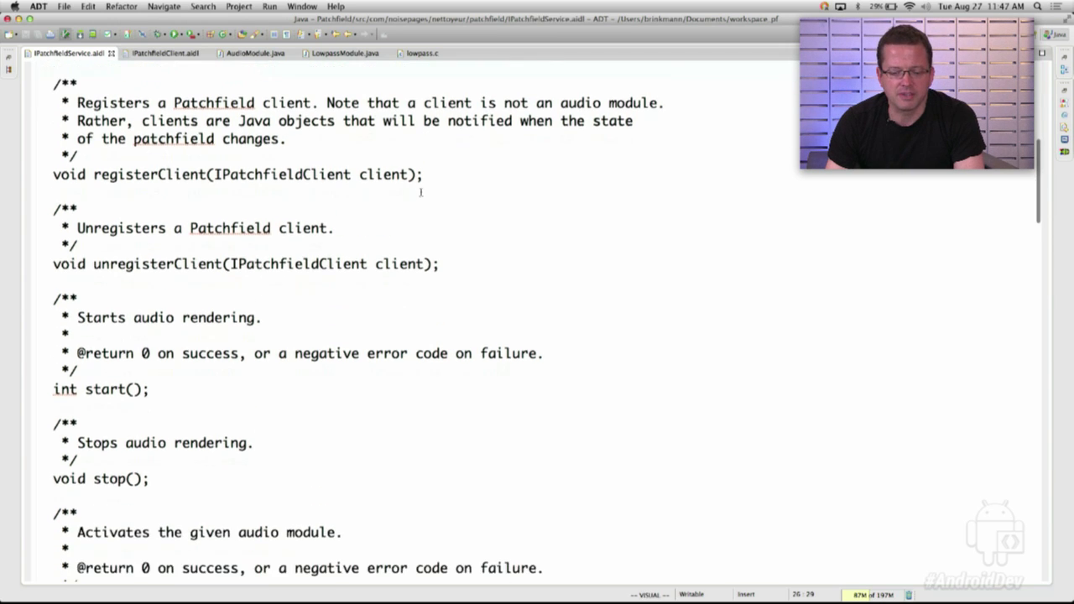
{"action": "scroll", "scroll_direction": "down", "scroll_amount": 3}
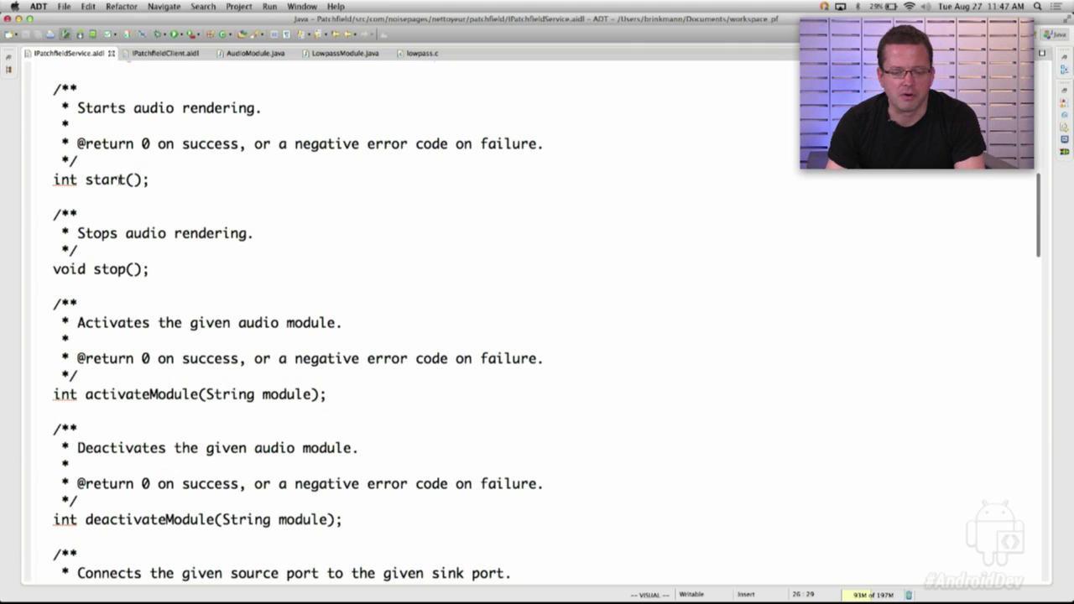
{"action": "double_click", "coordinate": [107, 179]}
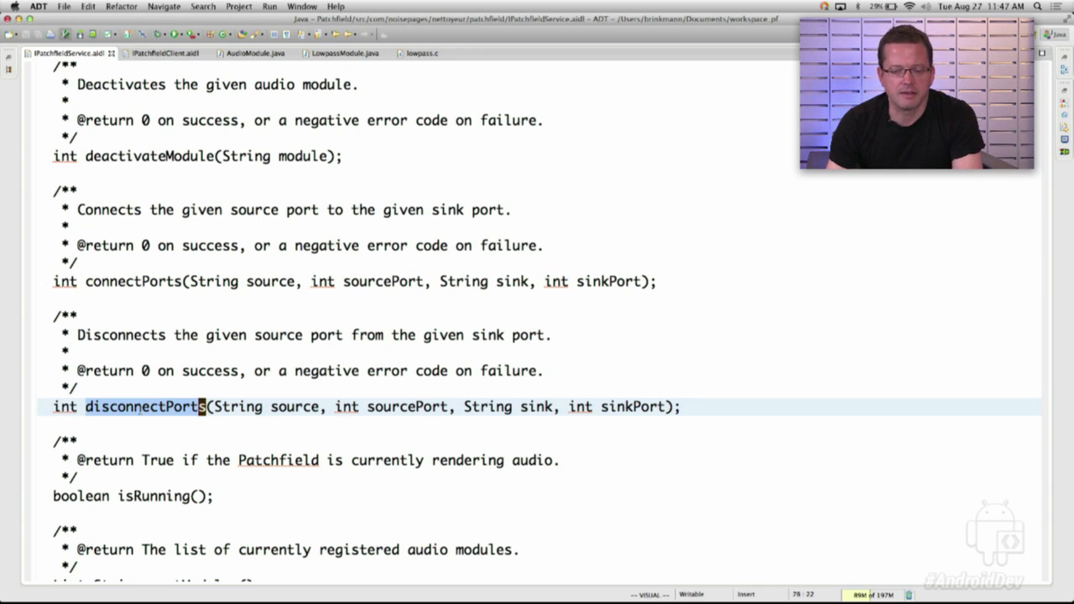
Read IPatchfieldService.aidl's query methods such as isConnected, then bring up IPatchfieldClient.aidl
{"action": "scroll", "scroll_direction": "down", "scroll_amount": 3}
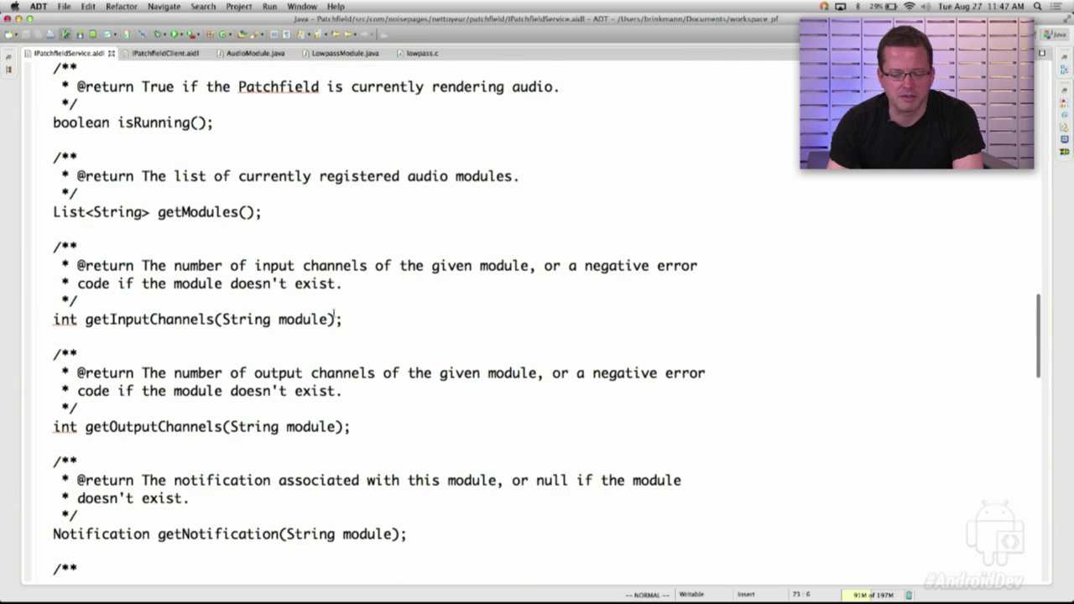
{"action": "scroll", "scroll_direction": "down", "scroll_amount": 3}
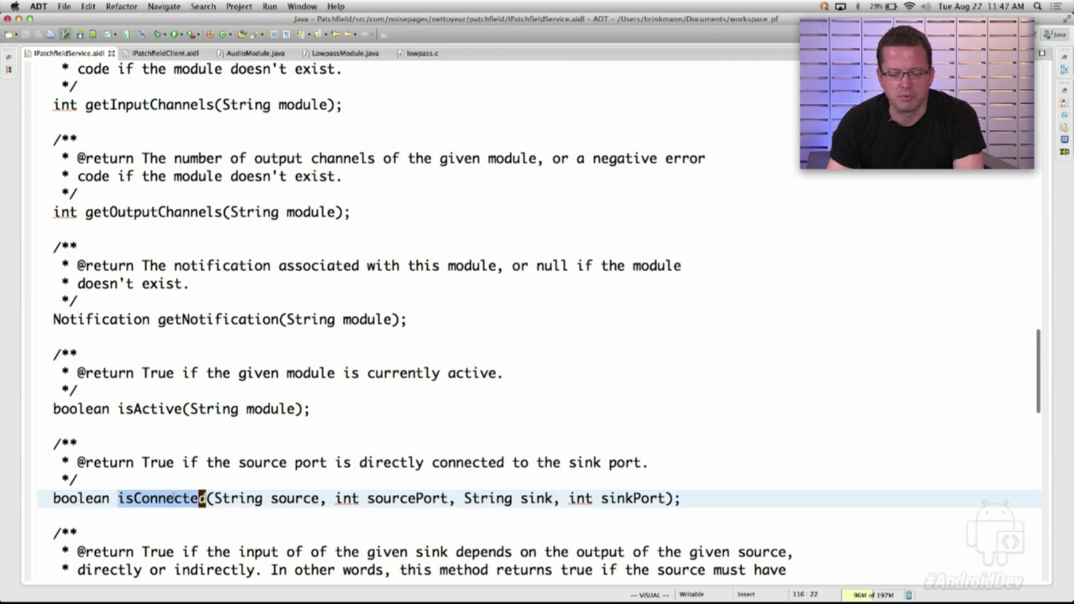
{"action": "scroll", "scroll_direction": "up", "scroll_amount": 3}
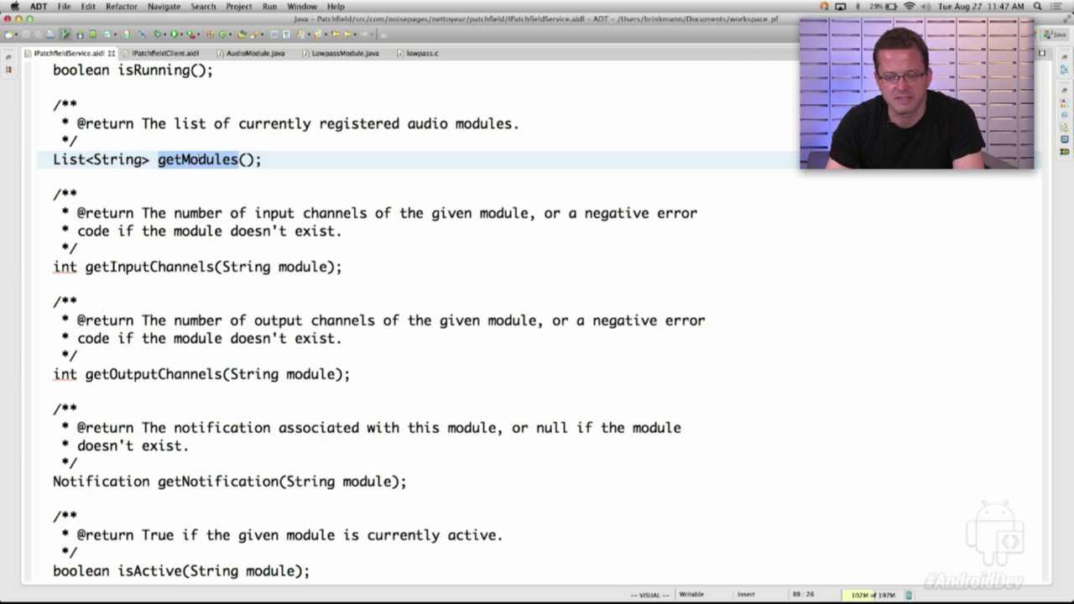
{"action": "left_click", "coordinate": [165, 53]}
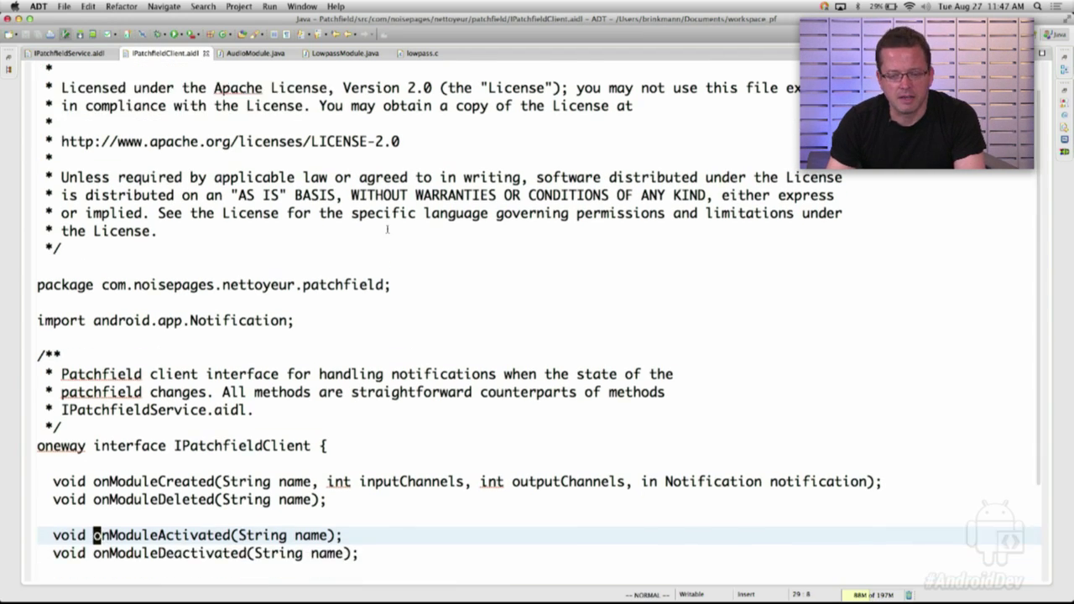
Read IPatchfieldClient's onPortsDisconnected, onStart and onStop callbacks, then bring up AudioModule.java
{"action": "scroll", "scroll_direction": "down", "scroll_amount": 3}
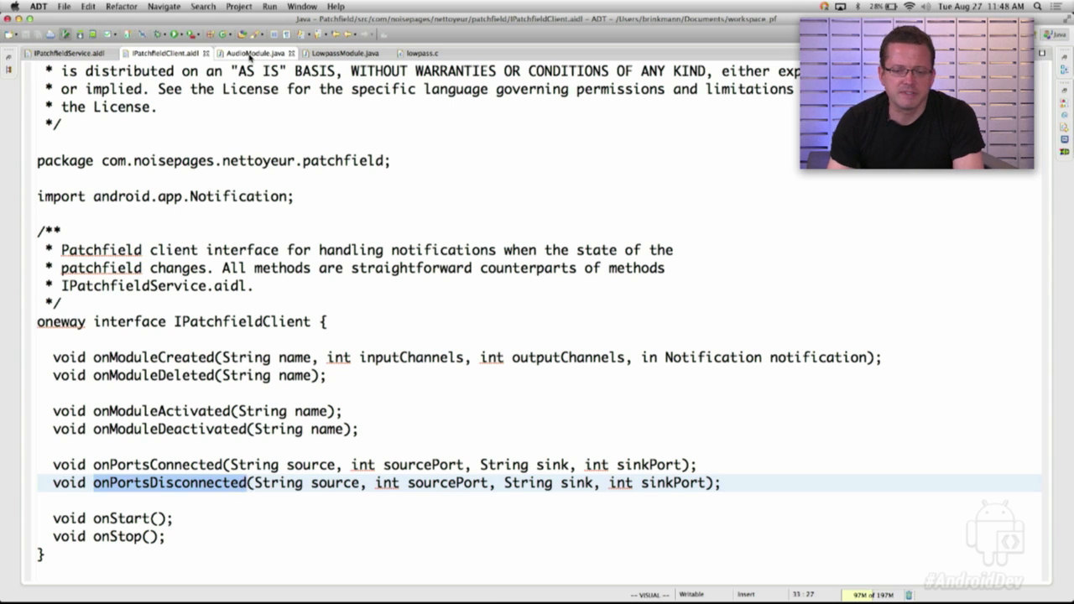
{"action": "left_click", "coordinate": [251, 52]}
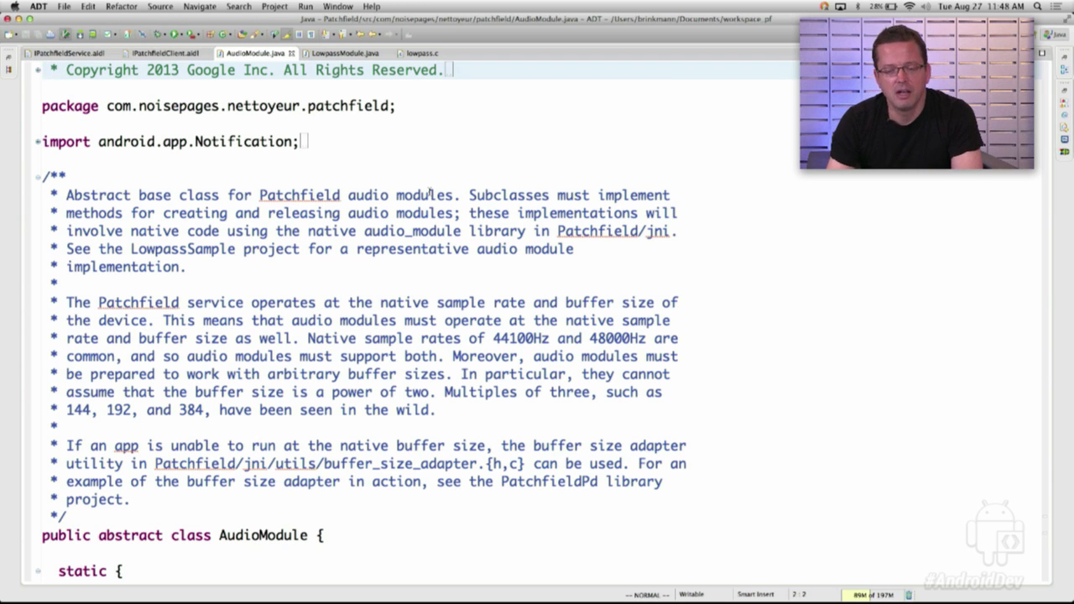
{"action": "scroll", "scroll_direction": "down", "scroll_amount": 3}
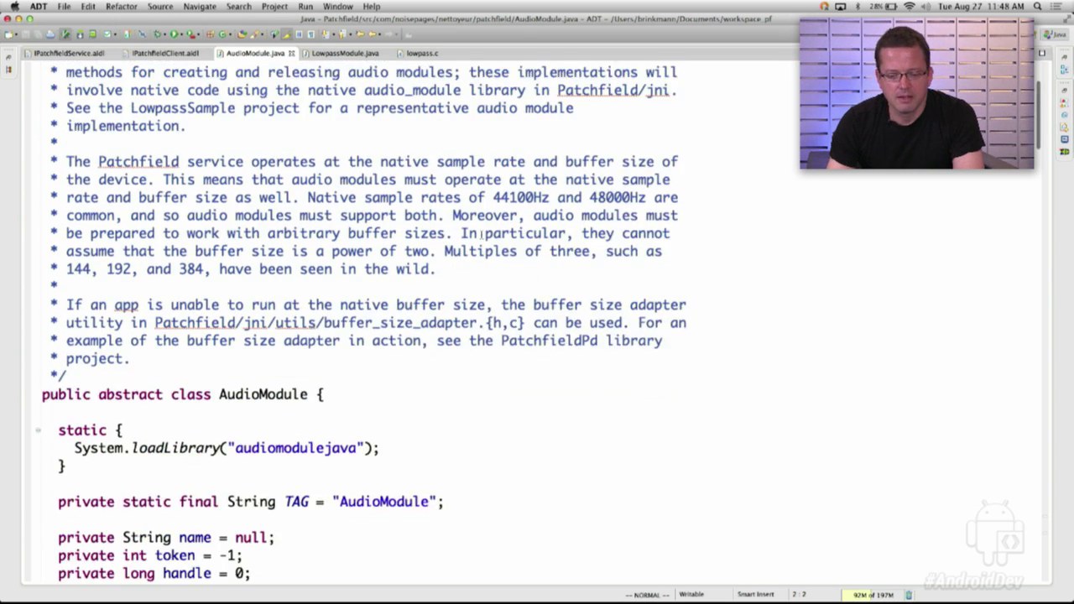
{"action": "scroll", "scroll_direction": "down", "scroll_amount": 3}
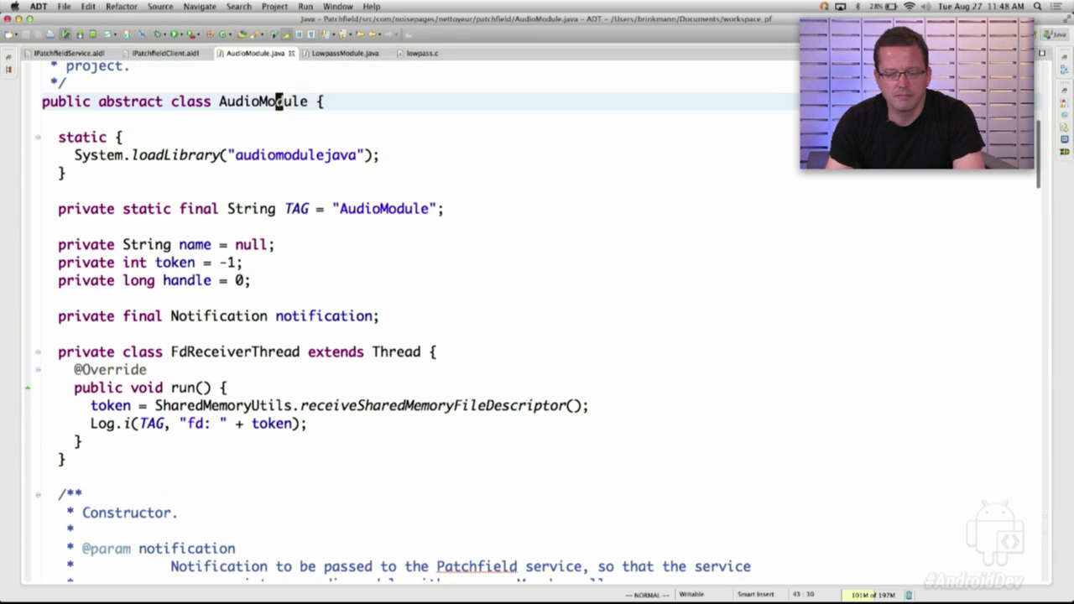
{"action": "double_click", "coordinate": [262, 100]}
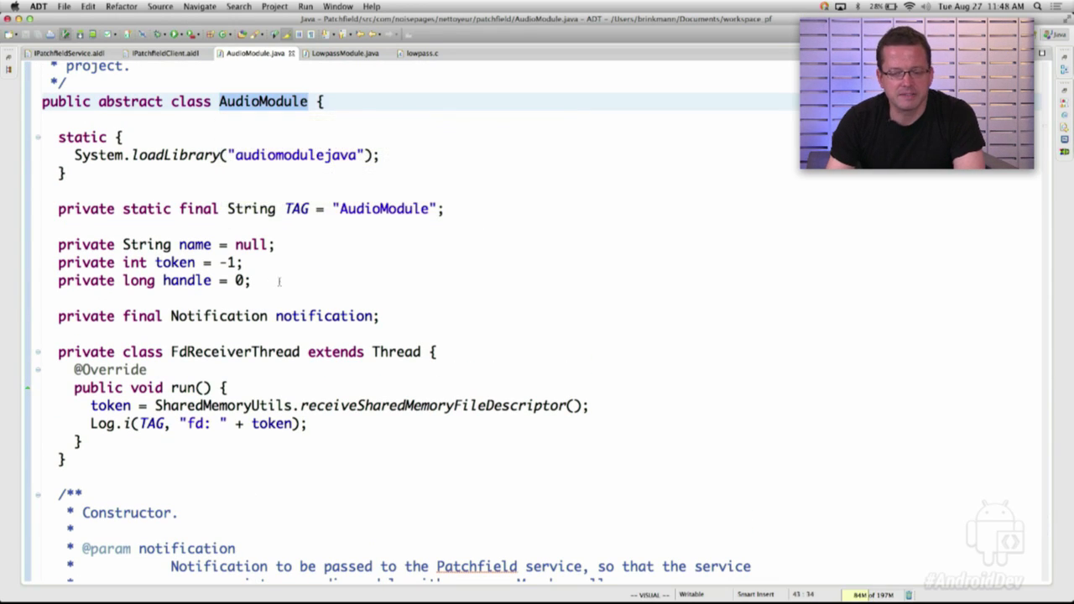
{"action": "scroll", "scroll_direction": "down", "scroll_amount": 3}
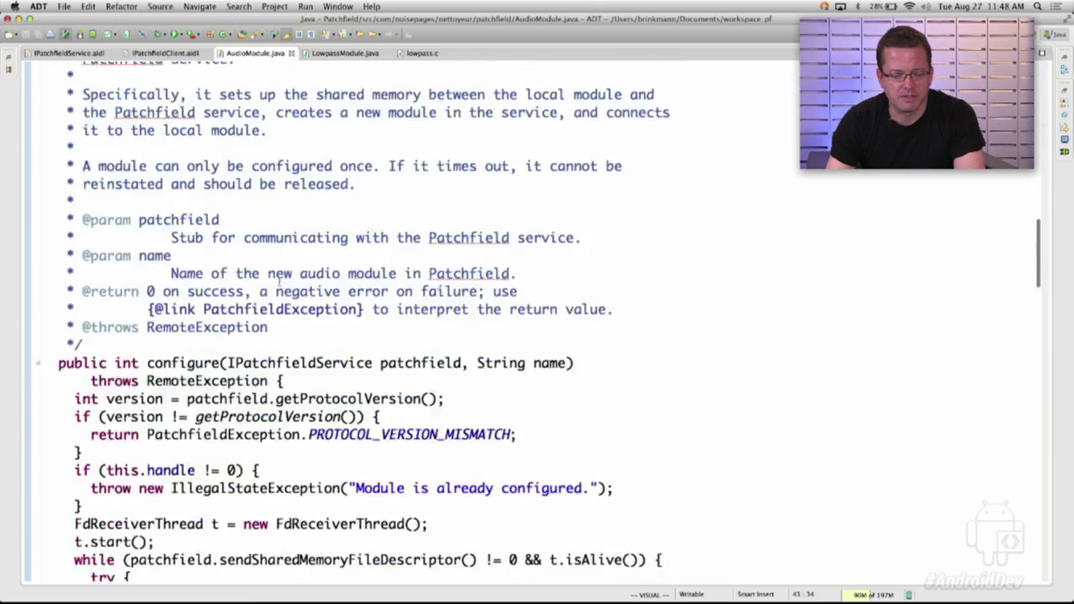
{"action": "scroll", "scroll_direction": "down", "scroll_amount": 3}
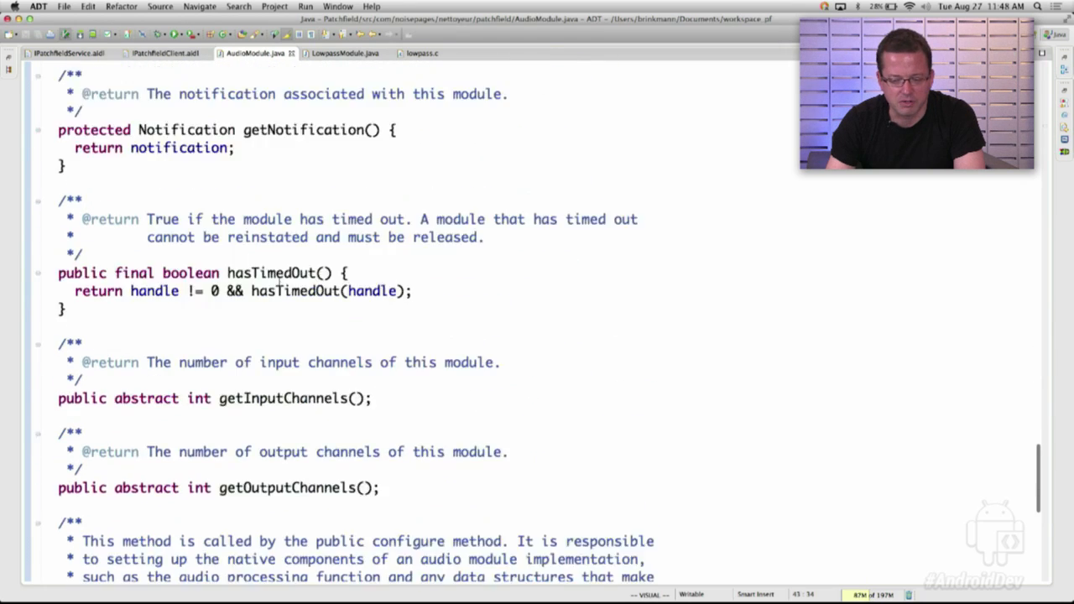
{"action": "scroll", "scroll_direction": "down", "scroll_amount": 3}
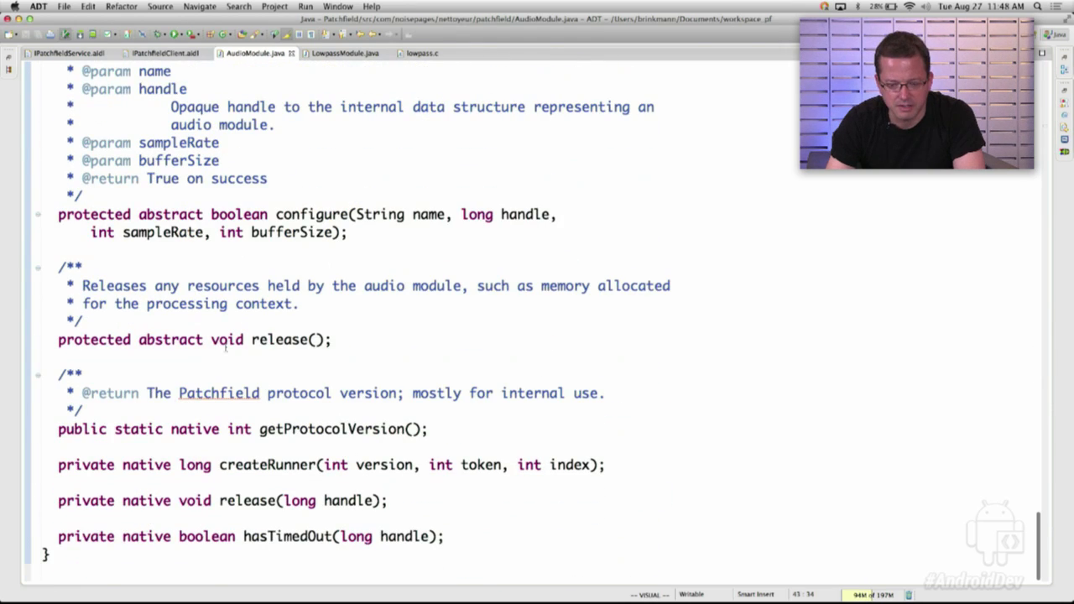
{"action": "double_click", "coordinate": [312, 214]}
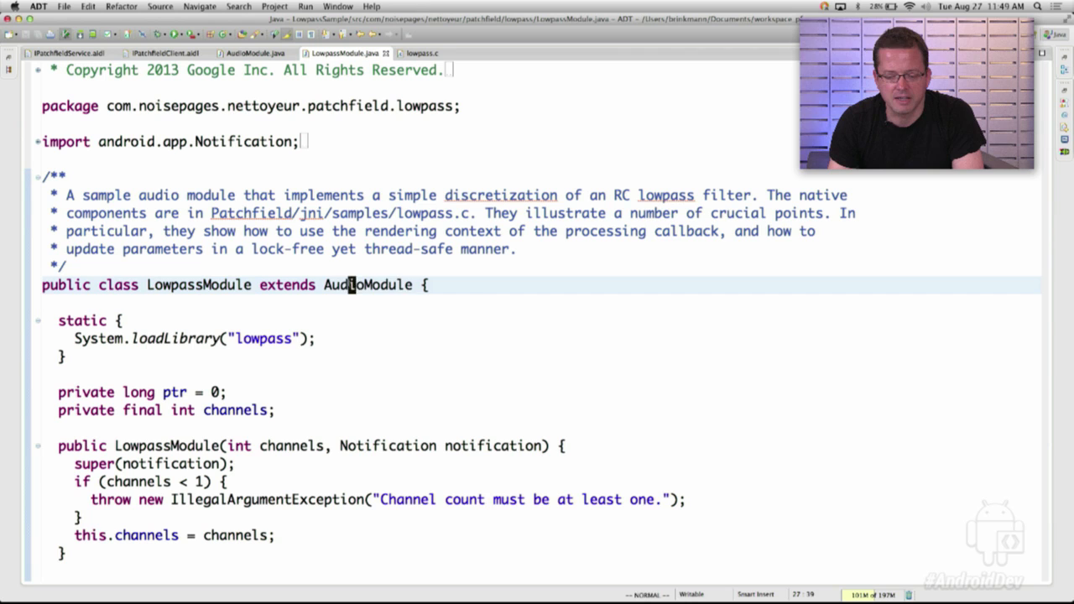
Mark the AudioModule superclass, then the channels argument passed to configureNativeComponents in configure()
{"action": "double_click", "coordinate": [368, 285]}
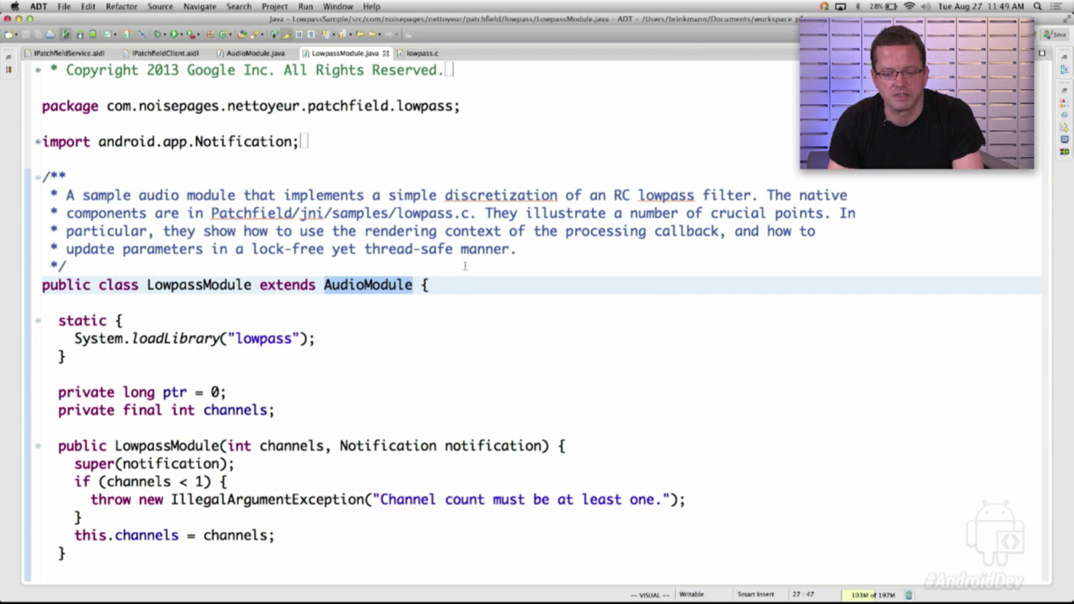
{"action": "scroll", "scroll_direction": "down", "scroll_amount": 3}
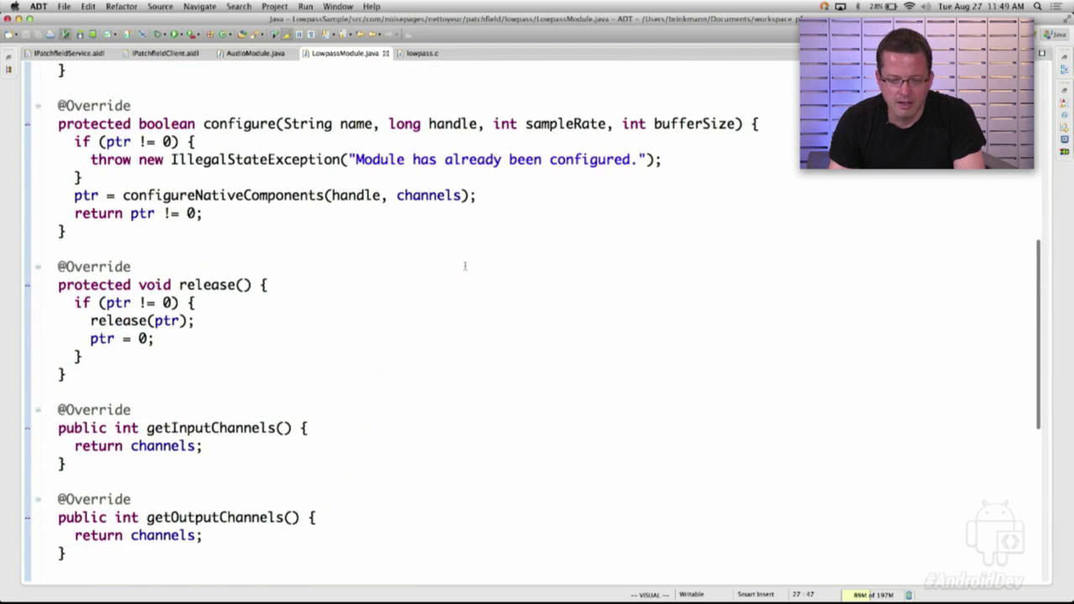
{"action": "scroll", "scroll_direction": "down", "scroll_amount": 3}
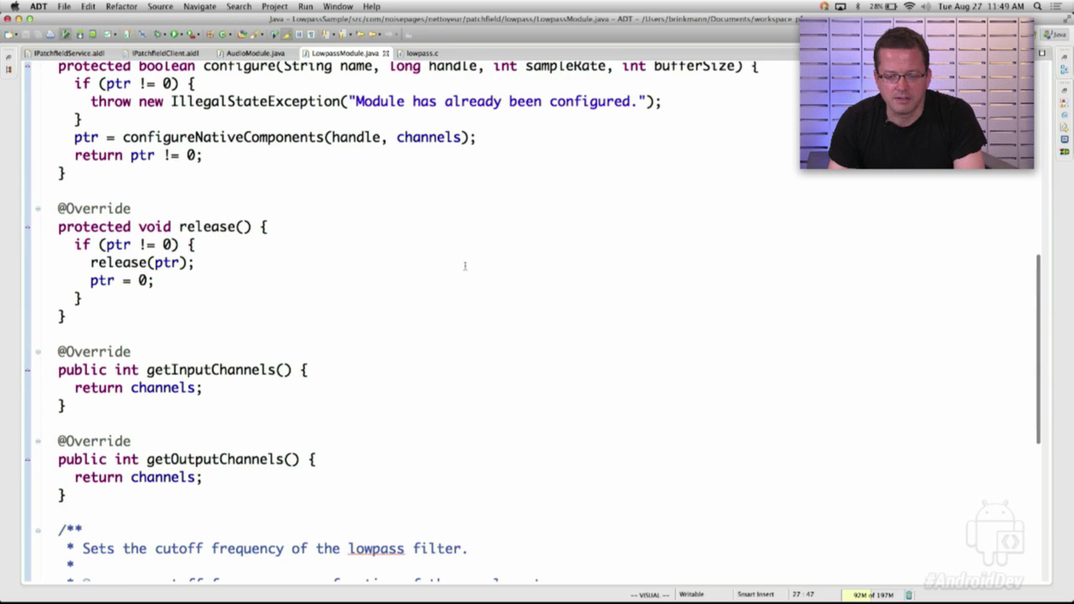
{"action": "scroll", "scroll_direction": "up", "scroll_amount": 3}
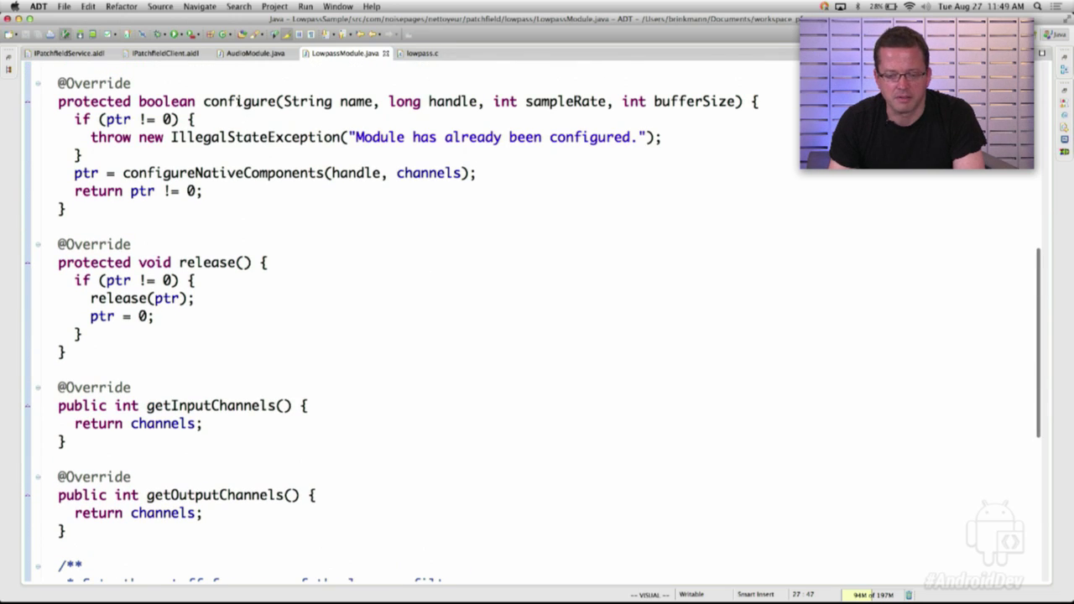
{"action": "double_click", "coordinate": [239, 100]}
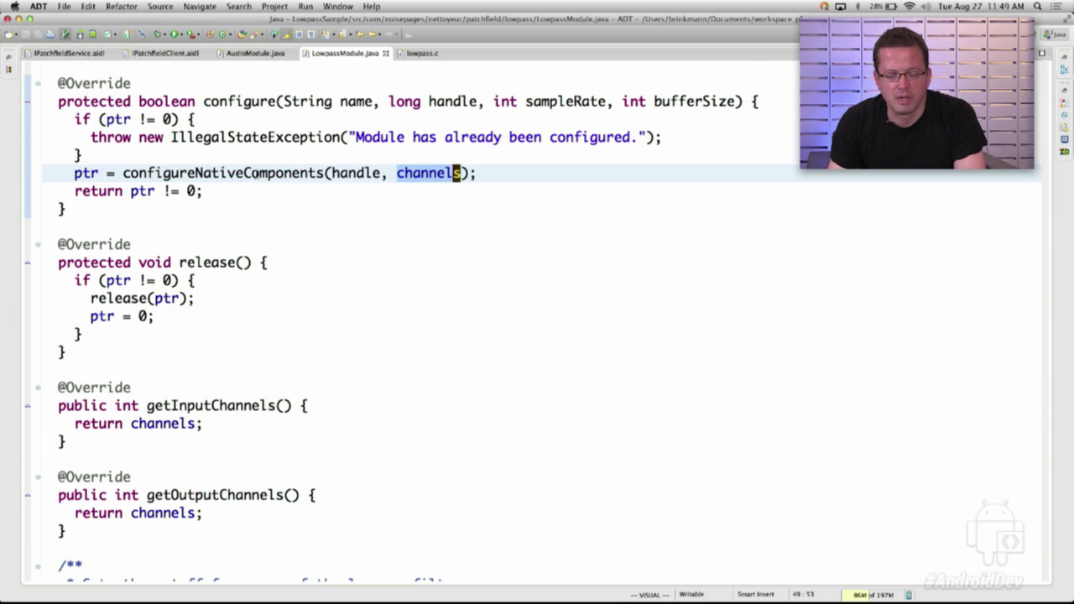
{"action": "mouse_move", "coordinate": [318, 173]}
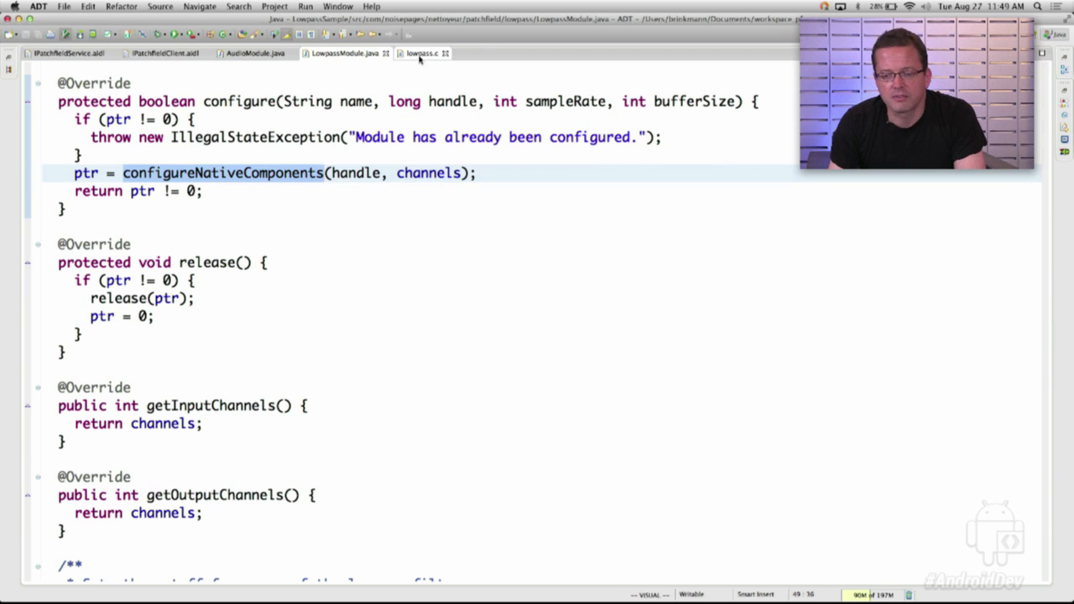
In lowpass.c, mark the JNI configureNativeComponents body, its am_configure call and the data argument
{"action": "left_click", "coordinate": [423, 53]}
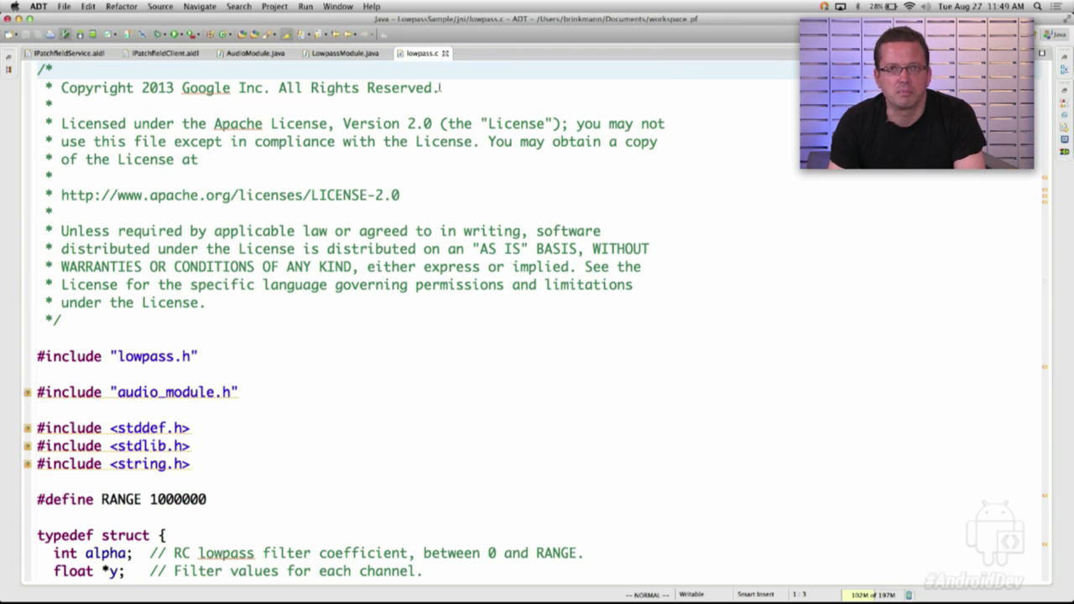
{"action": "scroll", "scroll_direction": "down", "scroll_amount": 3}
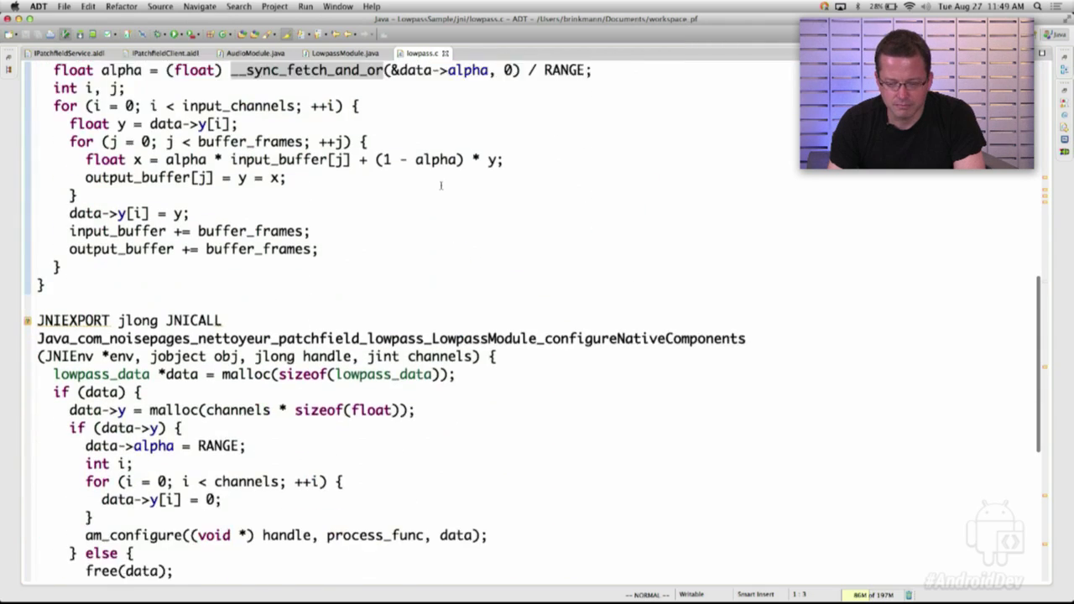
{"action": "scroll", "scroll_direction": "down", "scroll_amount": 3}
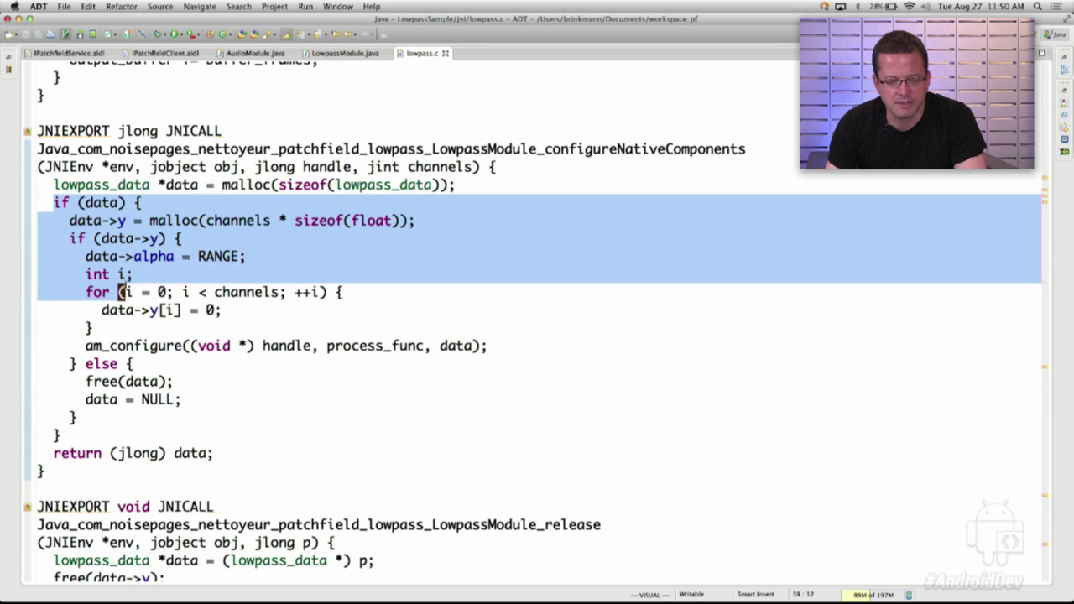
{"action": "key", "text": "down"}
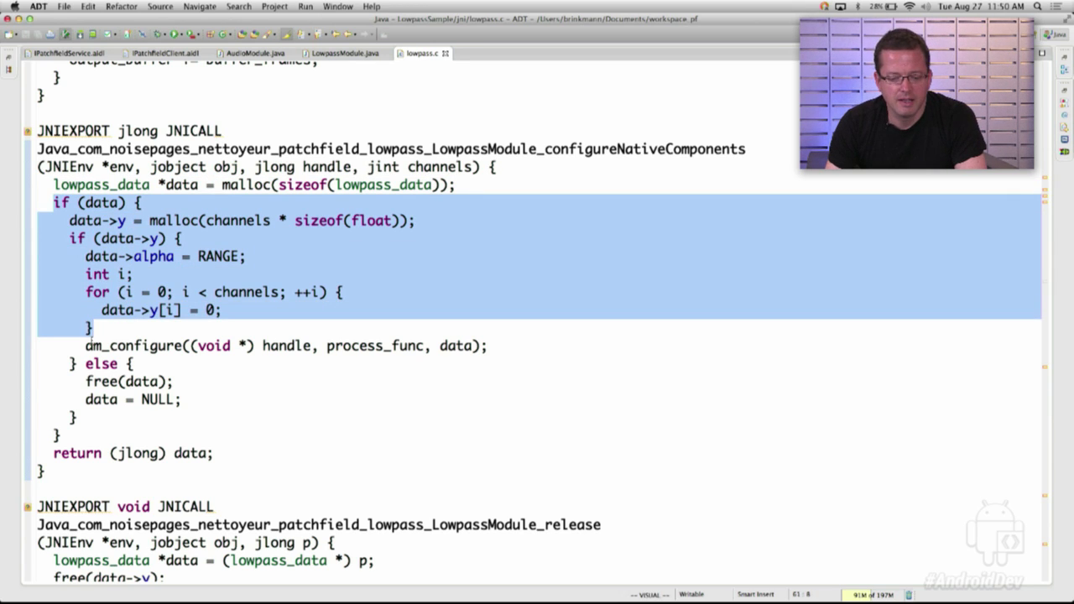
{"action": "left_click", "coordinate": [315, 346]}
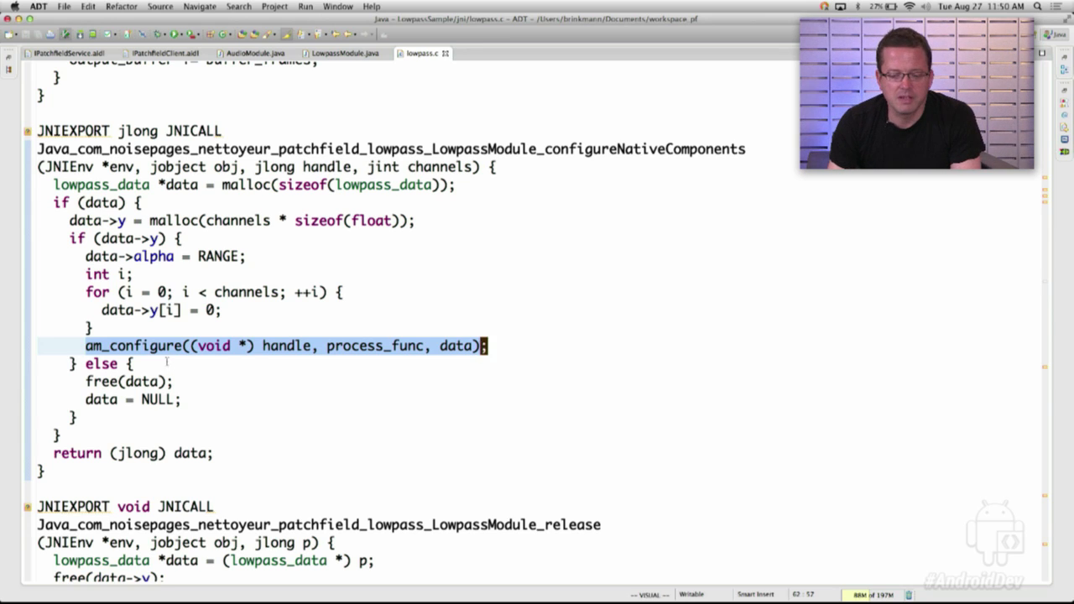
{"action": "mouse_move", "coordinate": [287, 345]}
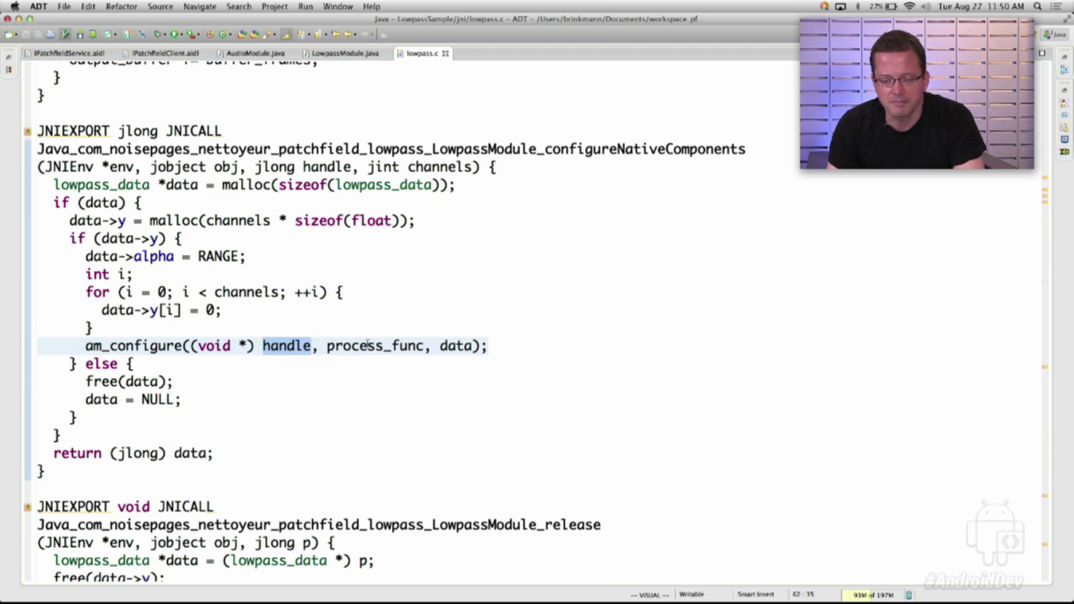
{"action": "double_click", "coordinate": [375, 346]}
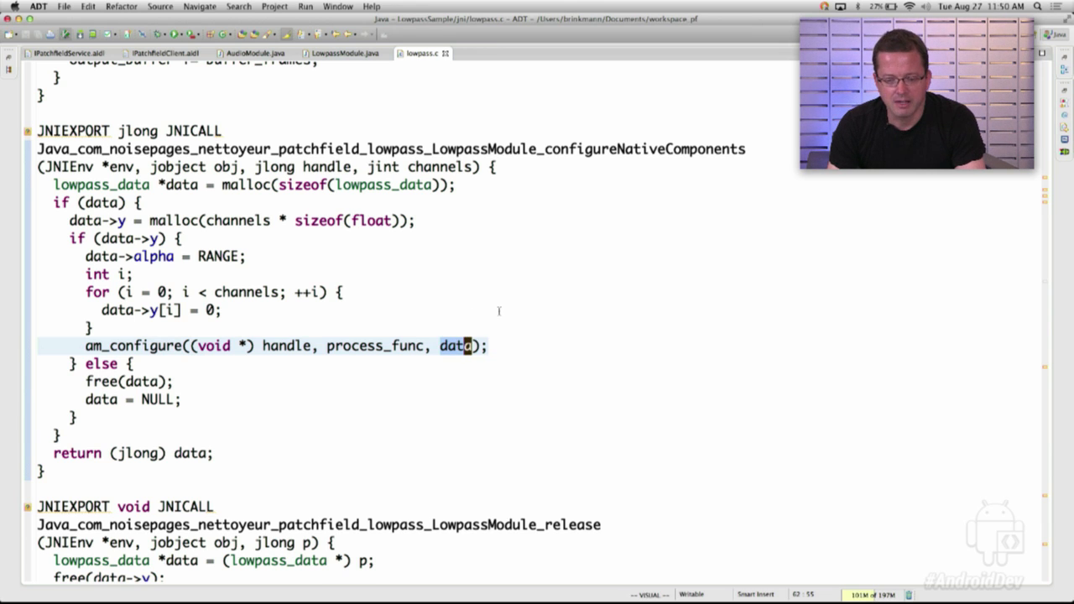
{"action": "scroll", "scroll_direction": "up", "scroll_amount": 3}
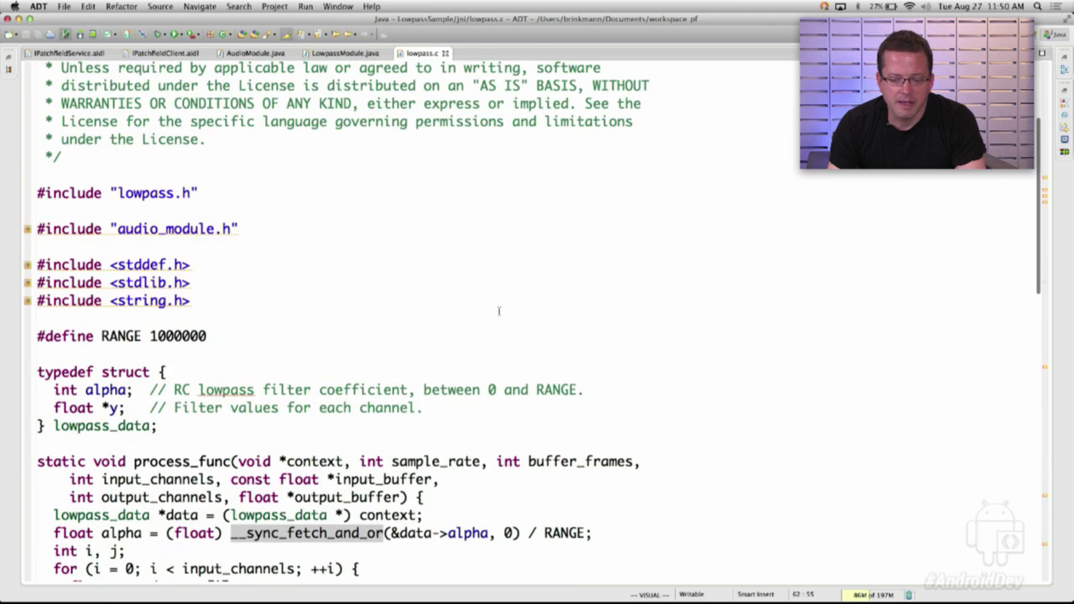
{"action": "scroll", "scroll_direction": "down", "scroll_amount": 3}
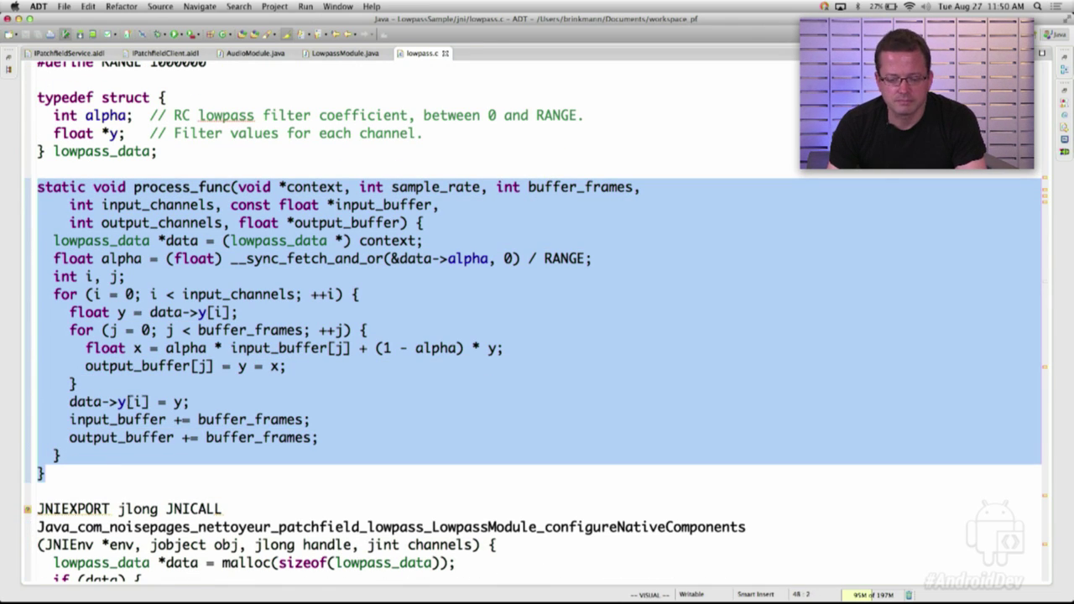
{"action": "left_click", "coordinate": [74, 241]}
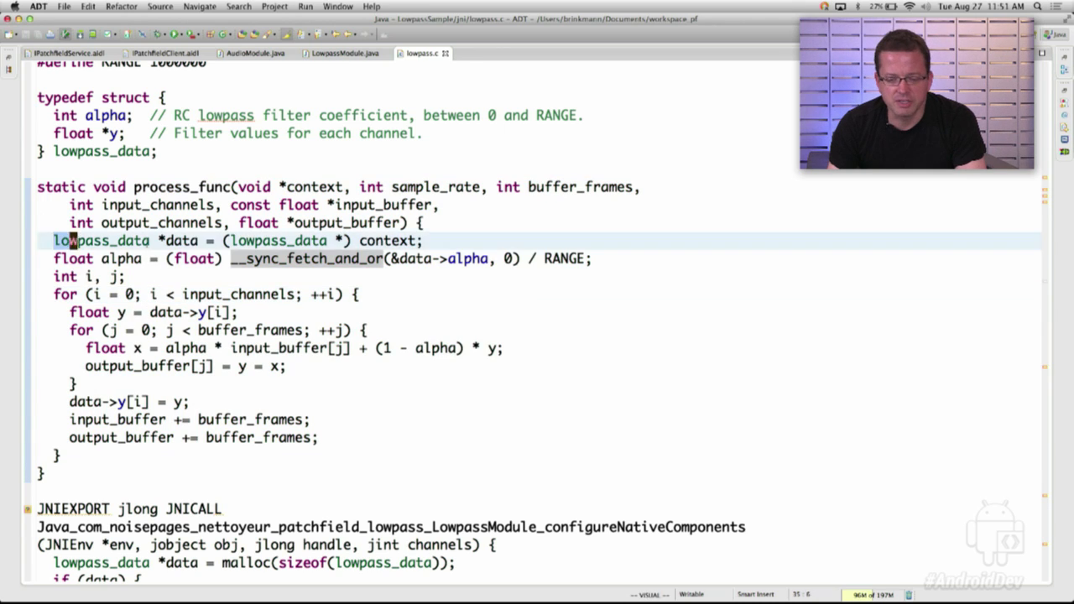